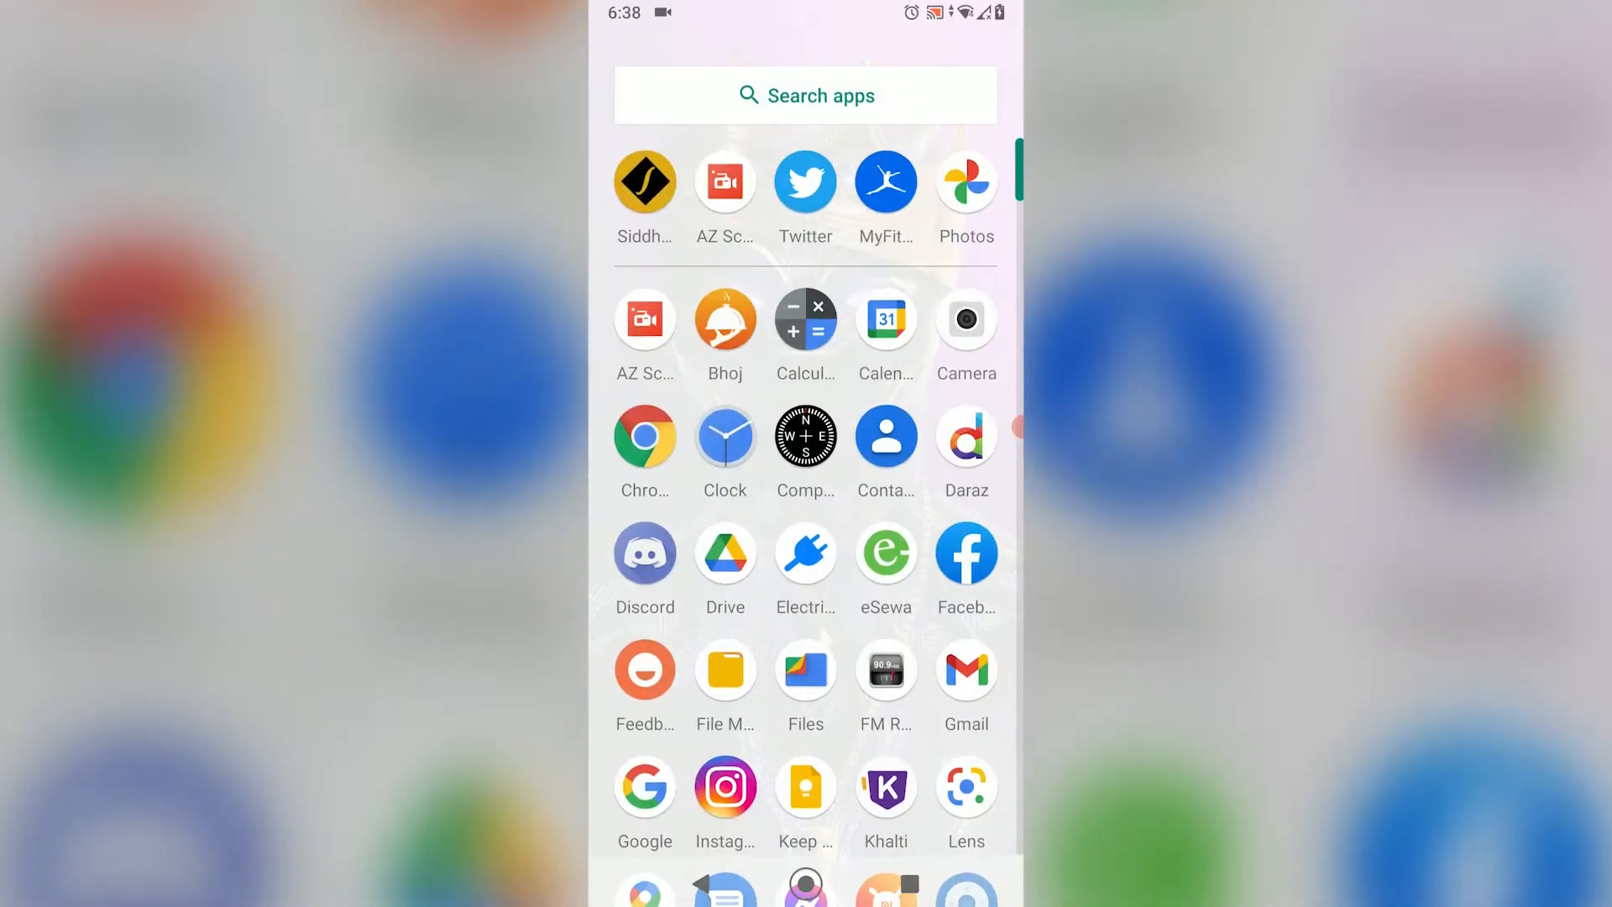
Launch Twitter from the app drawer to reach the home feed
click(805, 181)
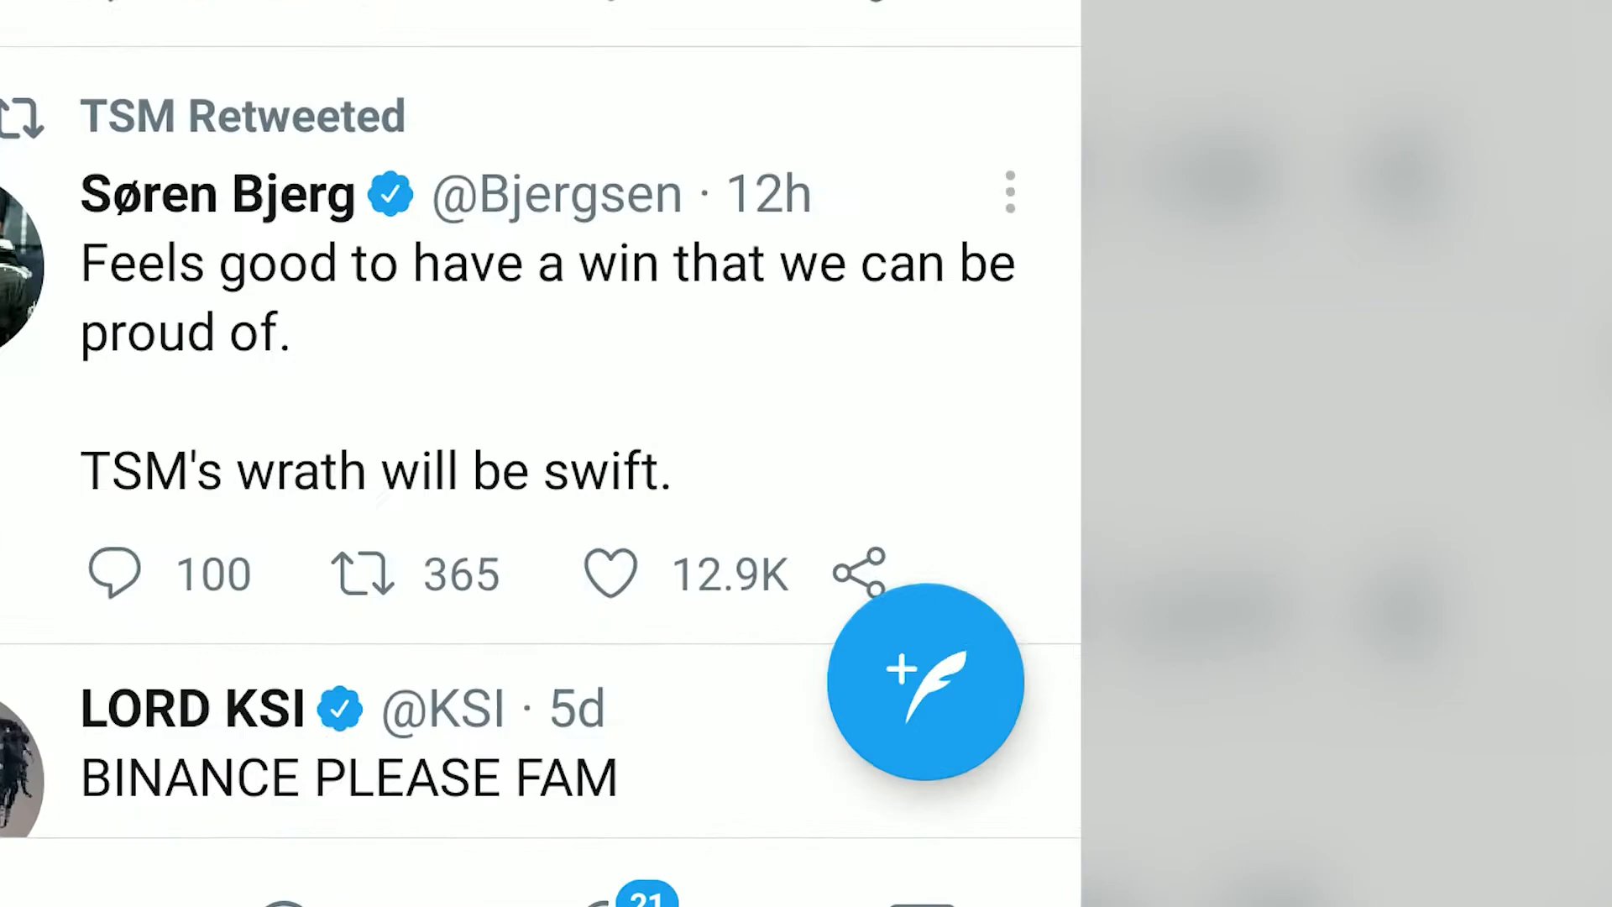
Start a new tweet and type 'Hi this is a tuto' as its text
click(922, 682)
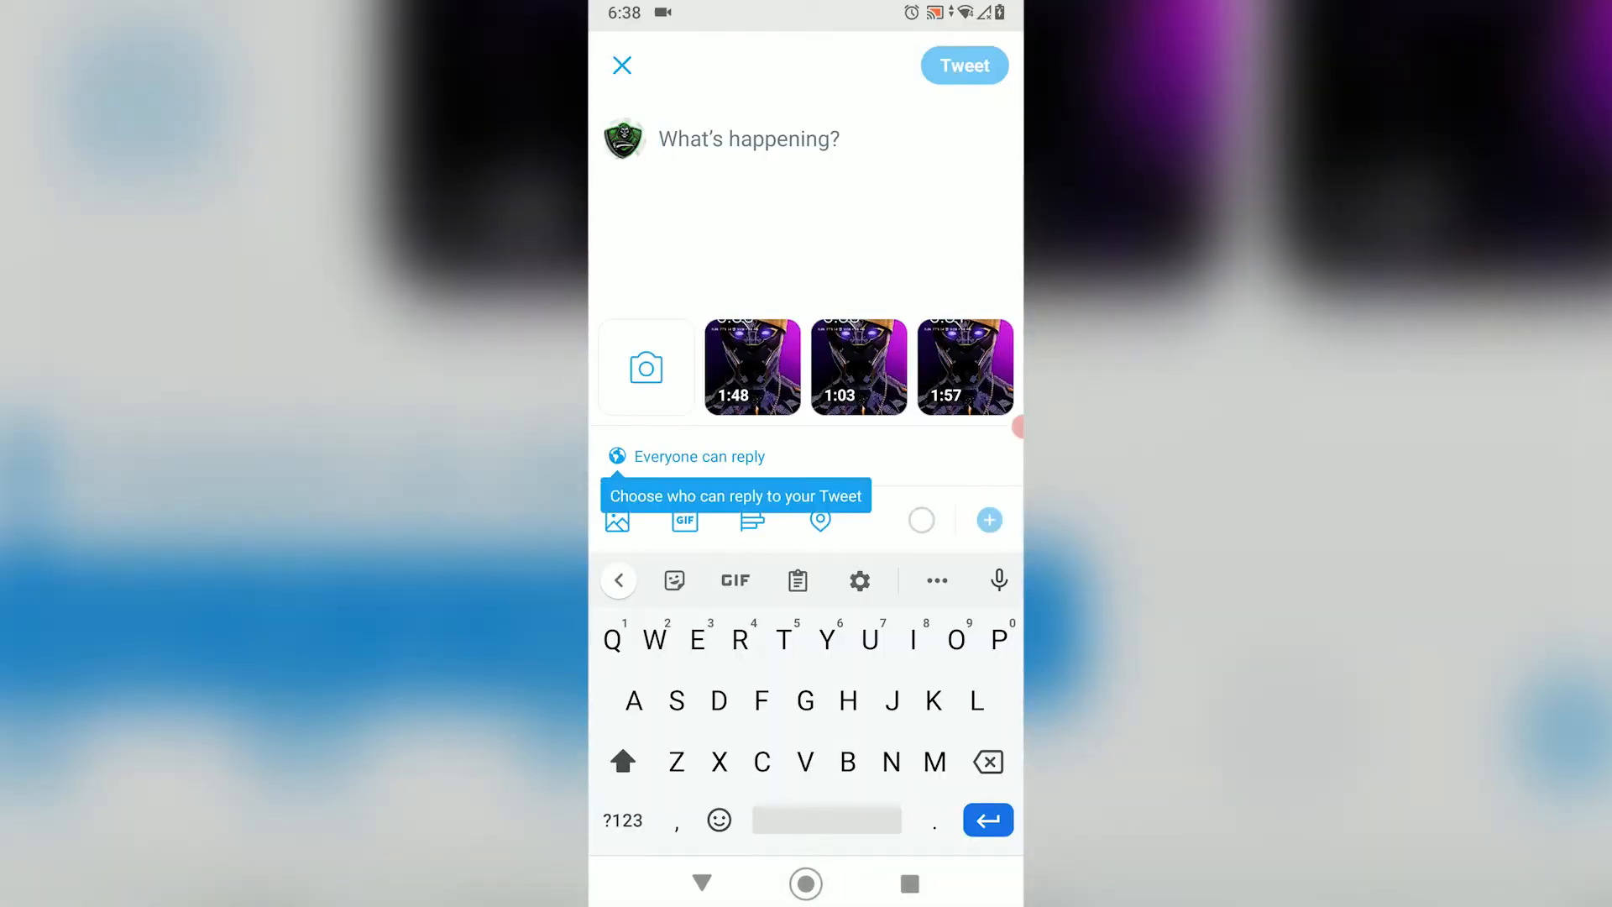
text(Hi)
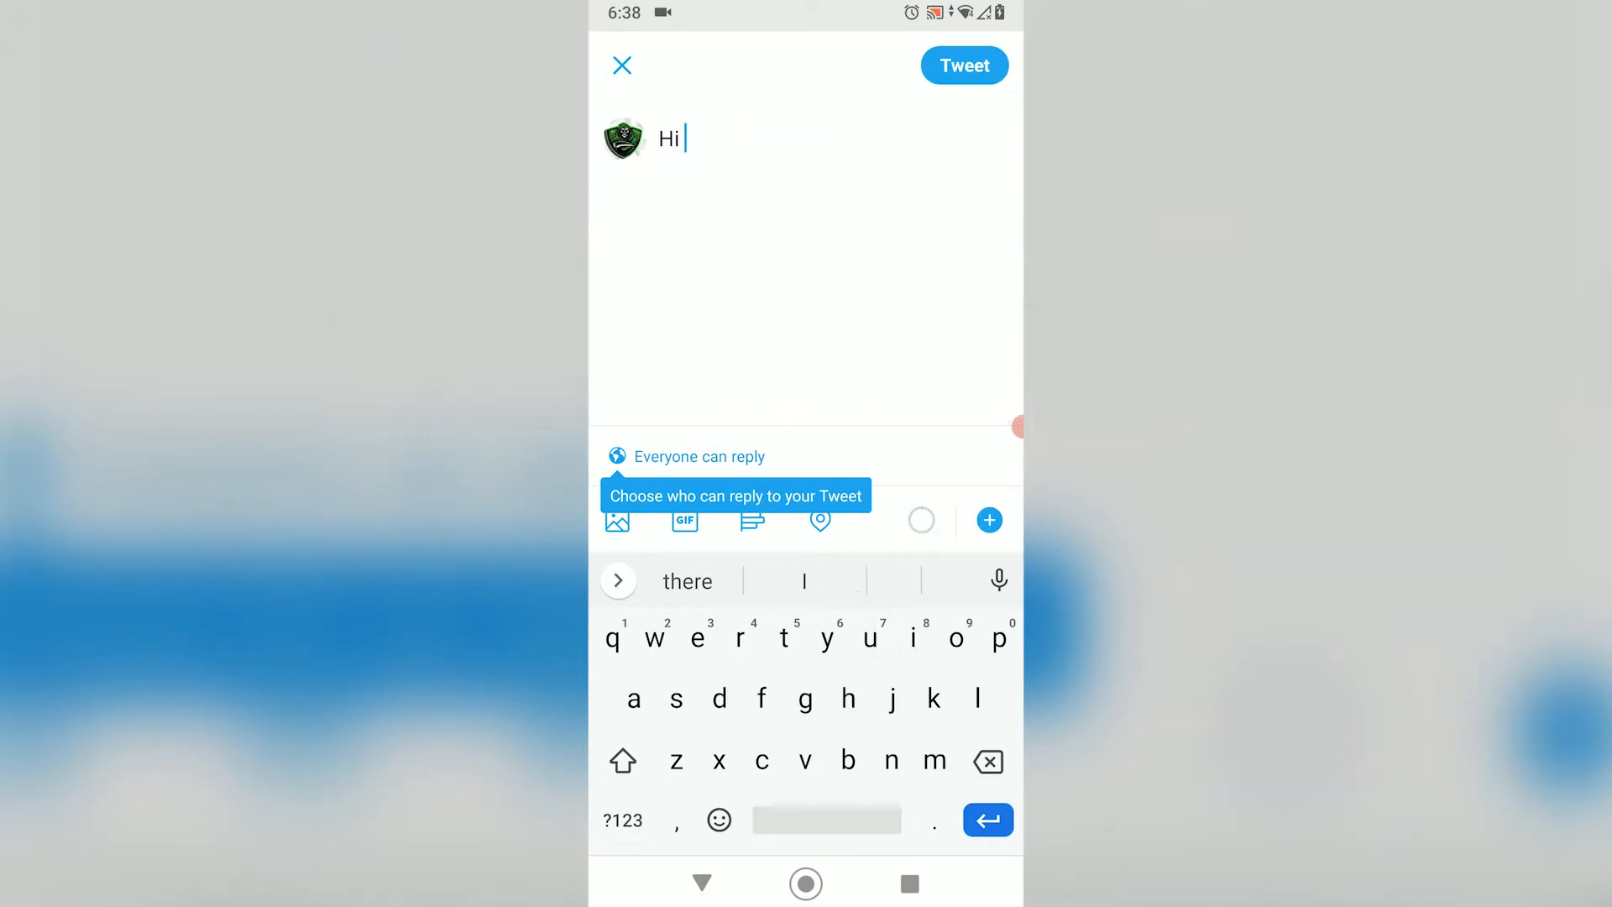
text(this is a)
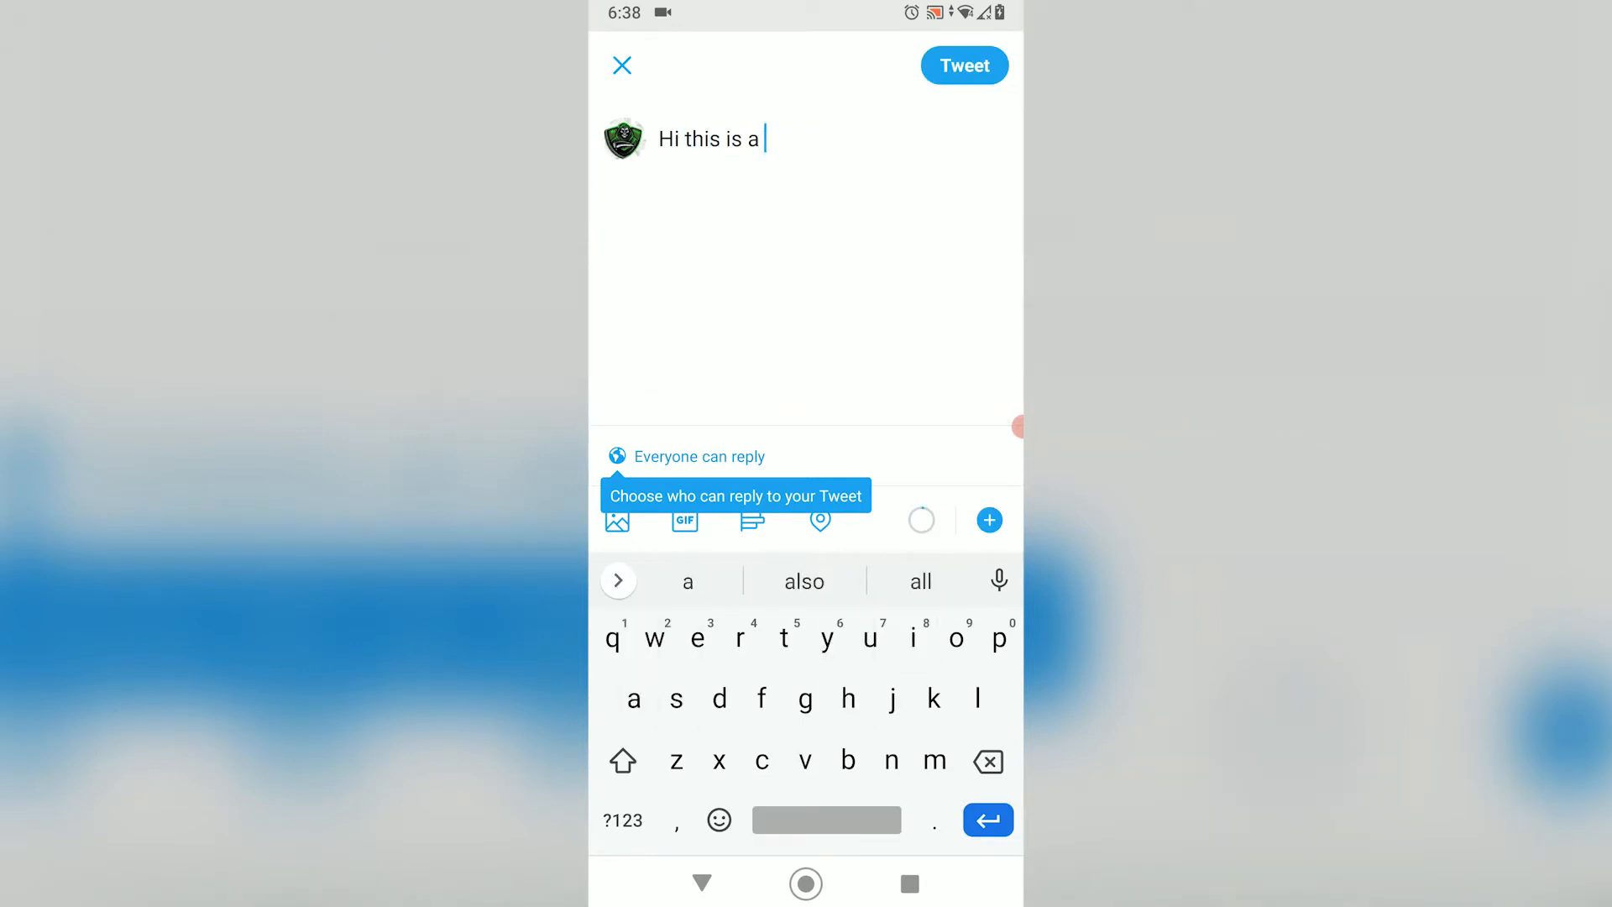
text(tuto)
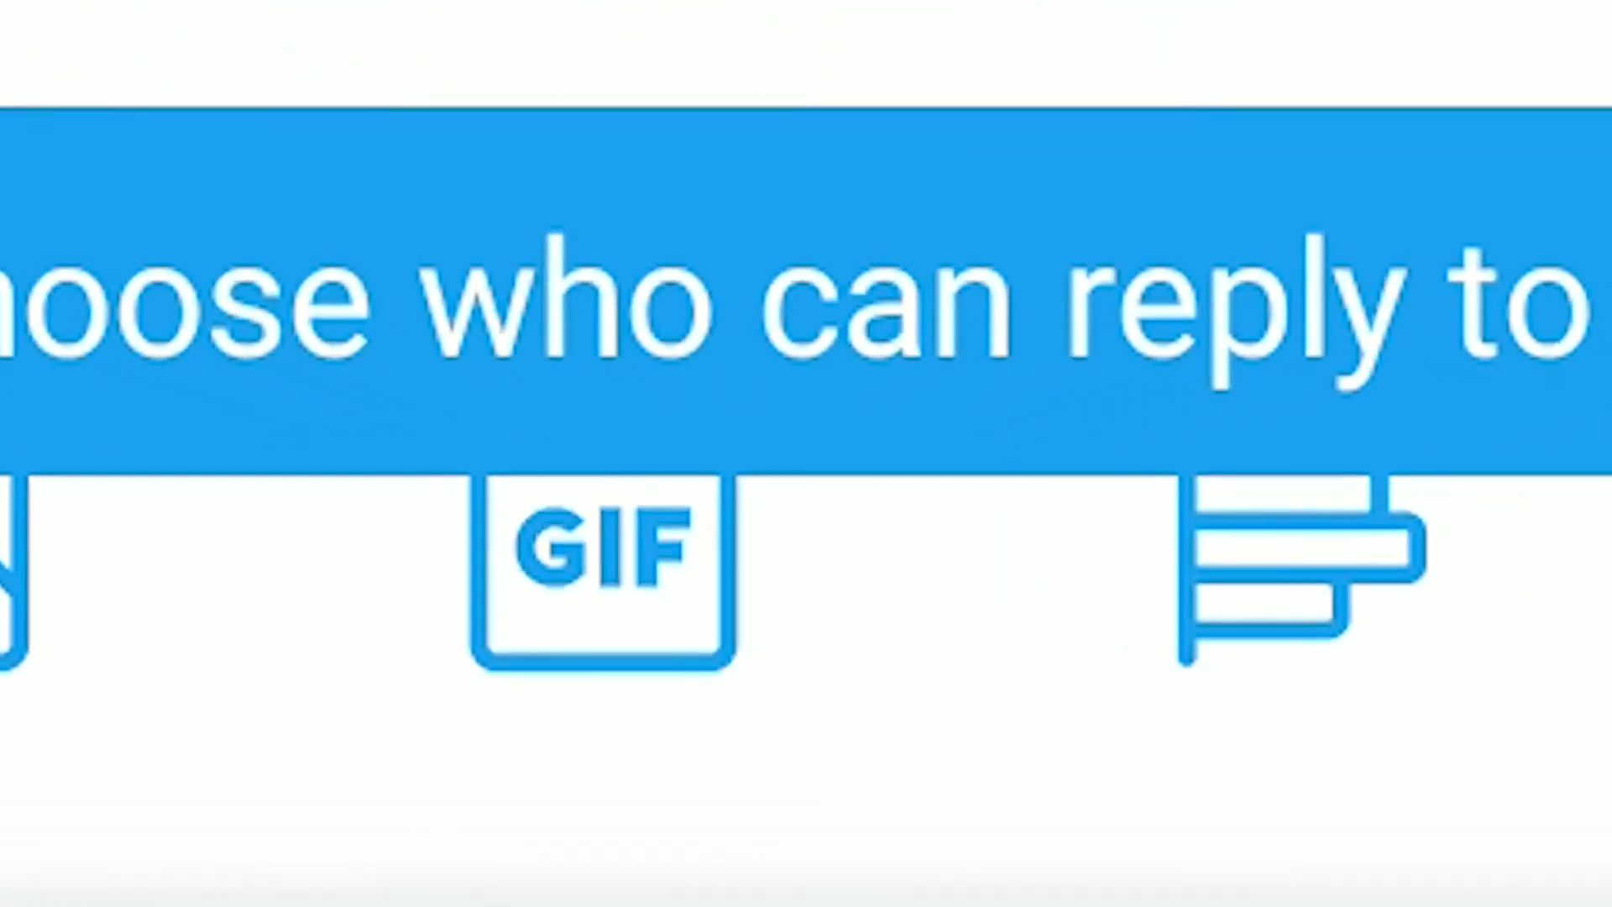
click(602, 570)
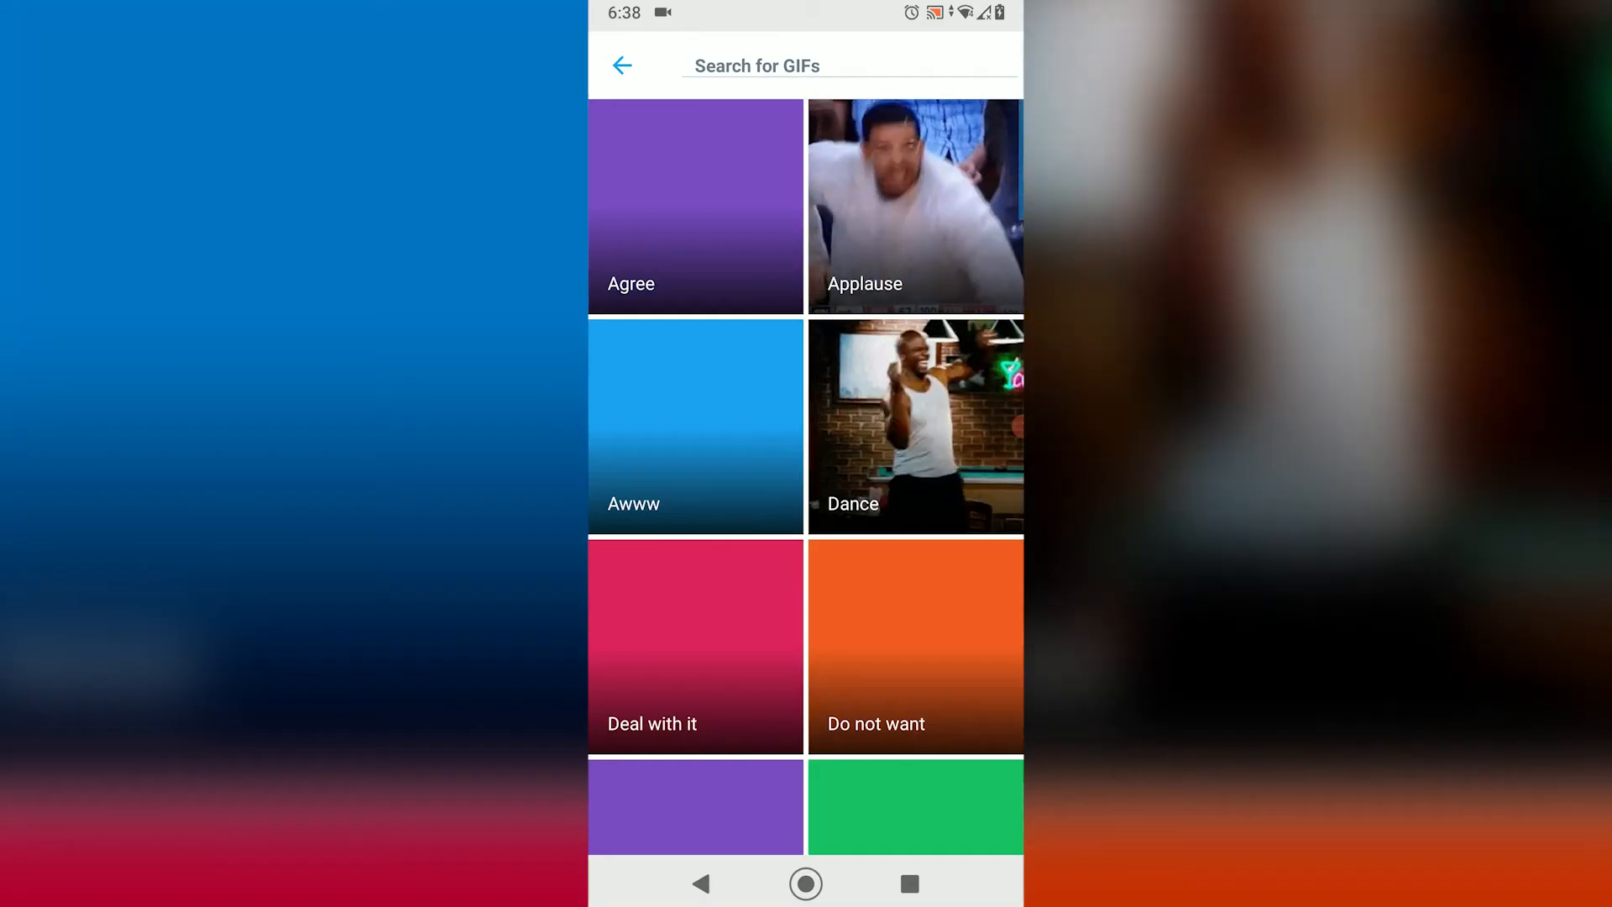
click(623, 65)
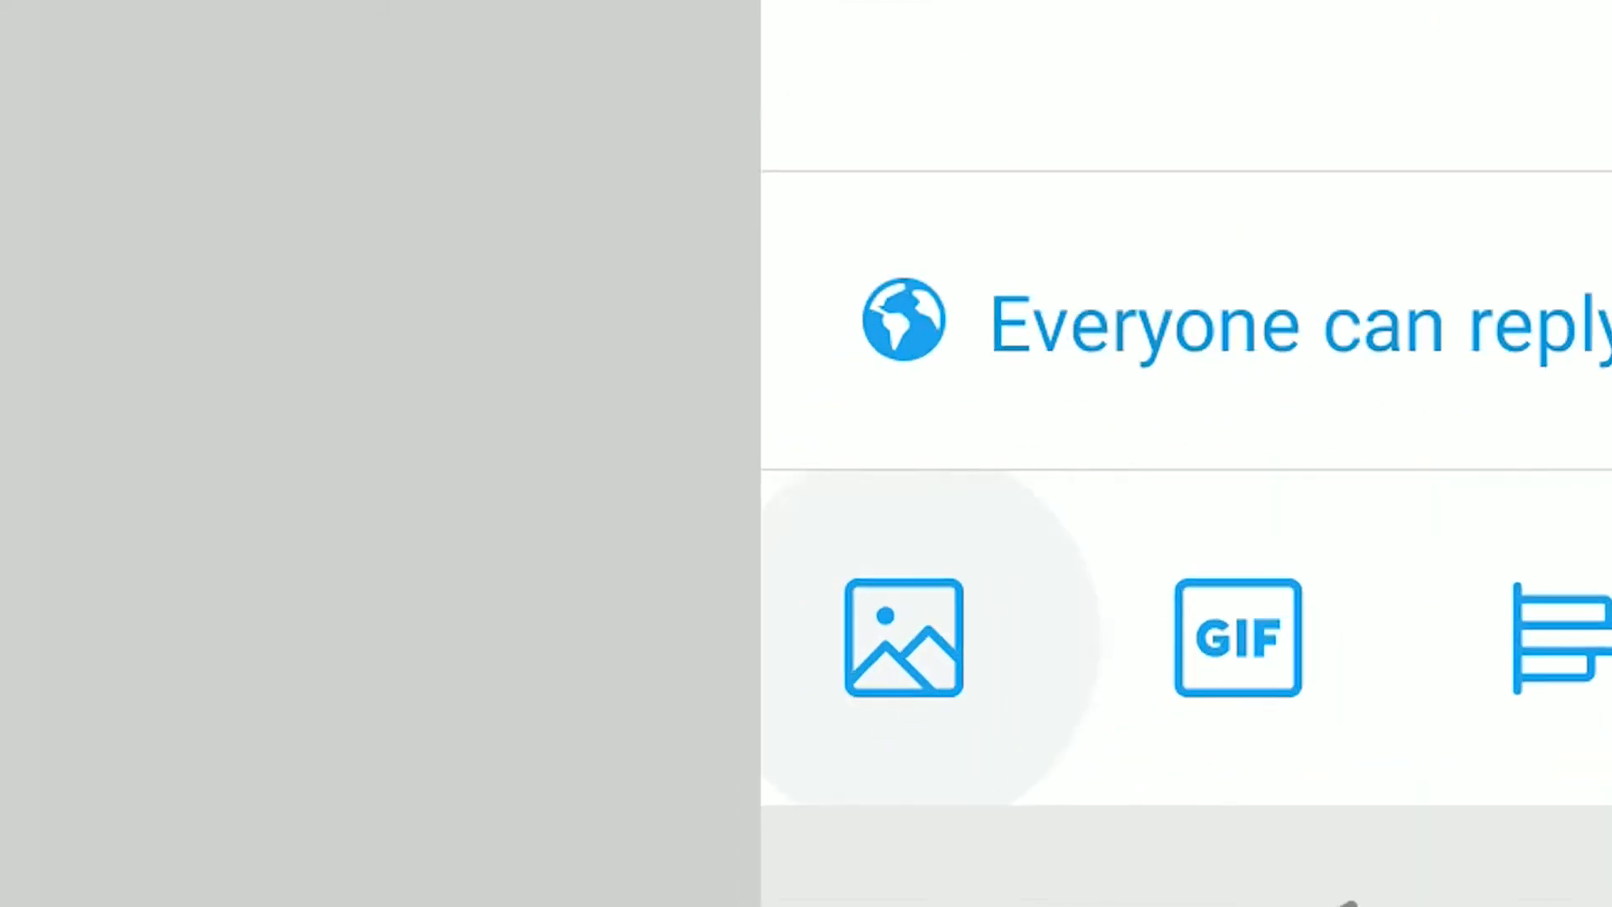
Complete the text 'Hi this is a tutorial tweet' and post the tweet
click(903, 646)
text(Hi this is a tutorial tweet)
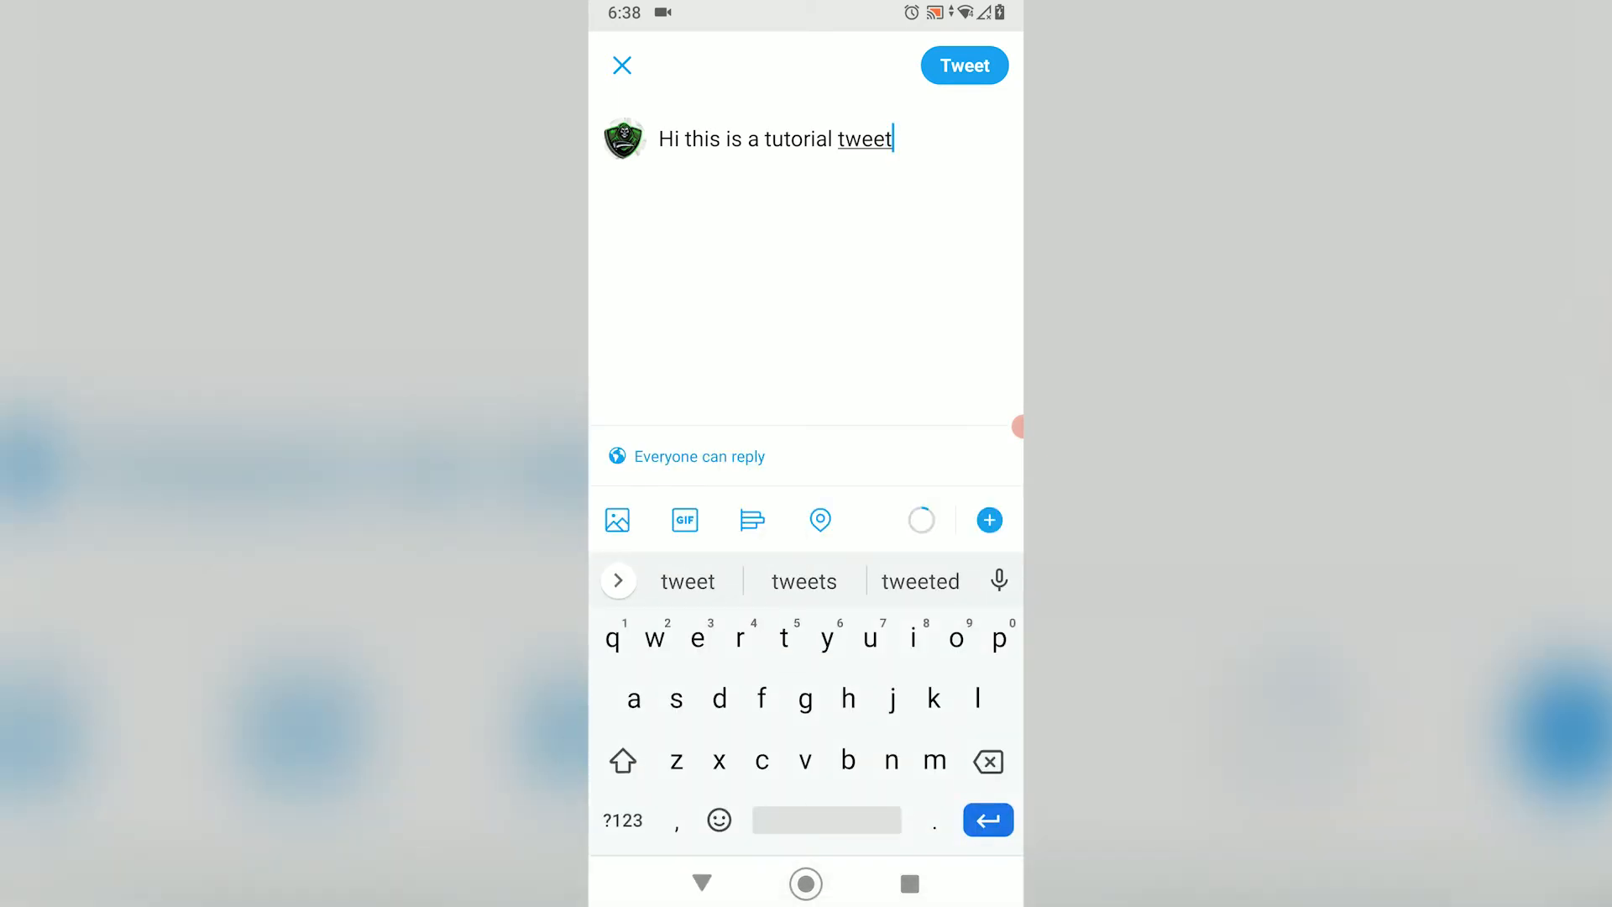
click(963, 64)
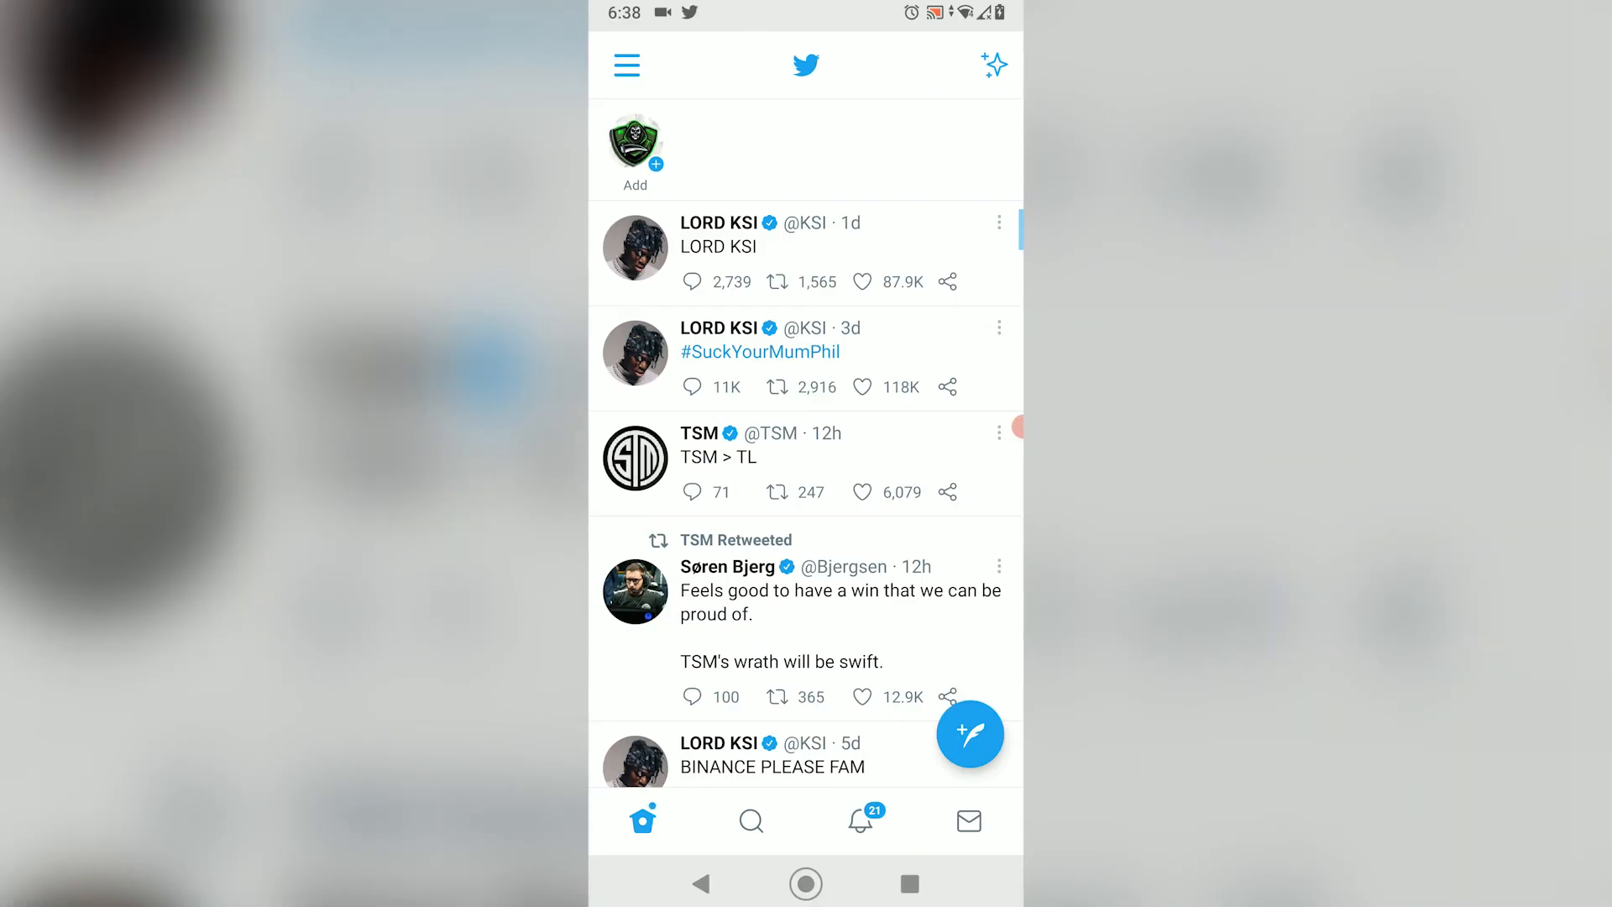
Go to the MrKlutzy profile page through the navigation panel
click(626, 65)
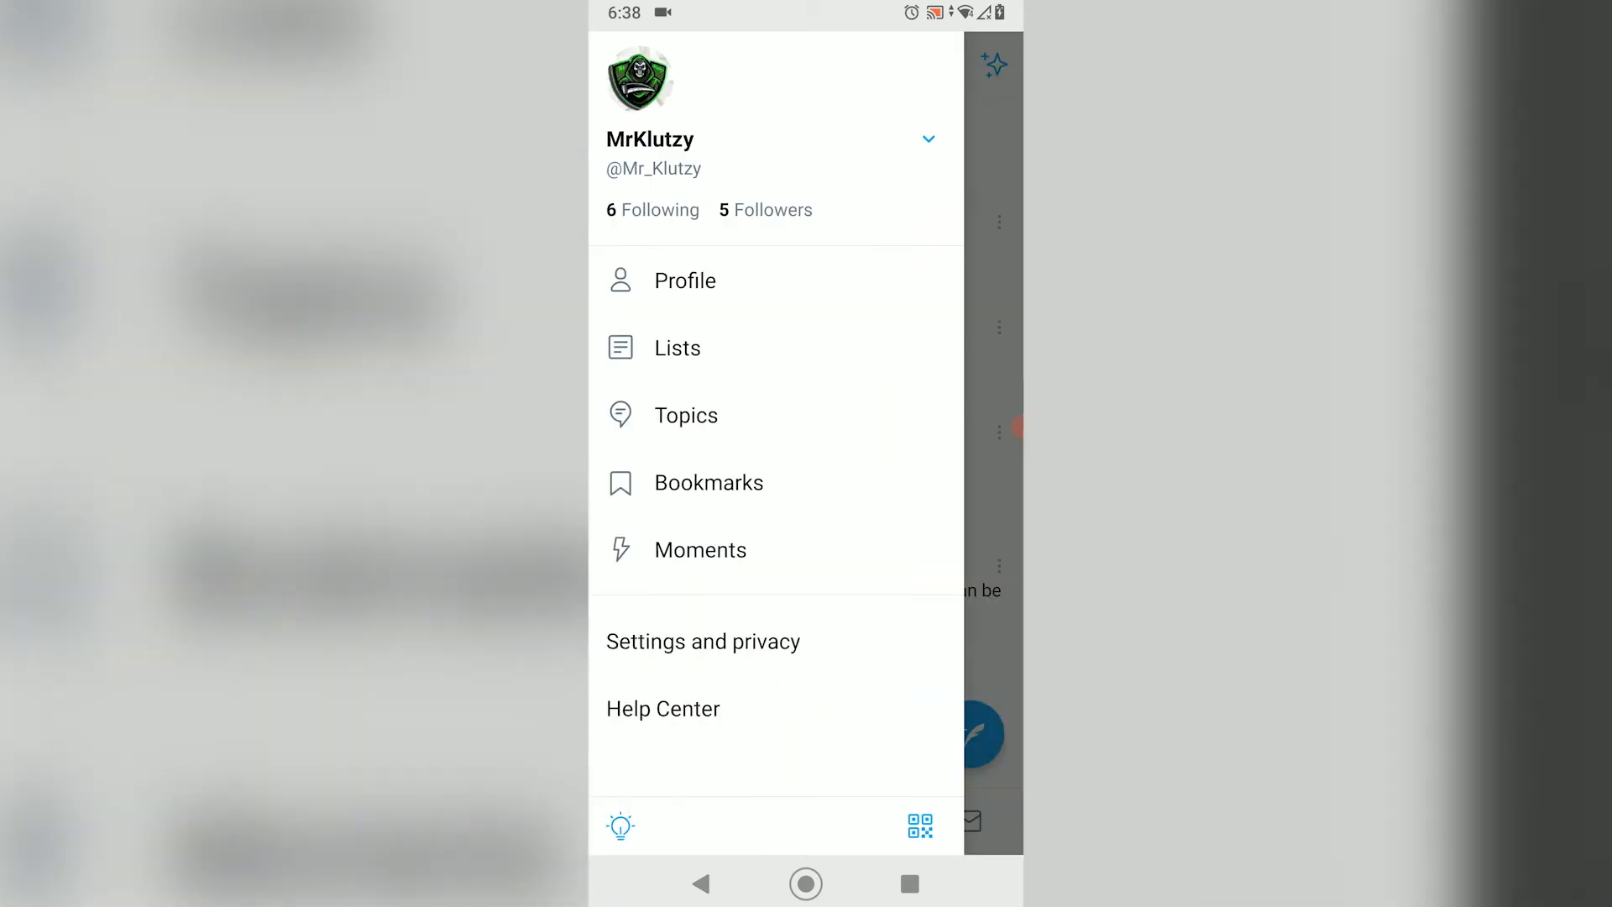
click(684, 280)
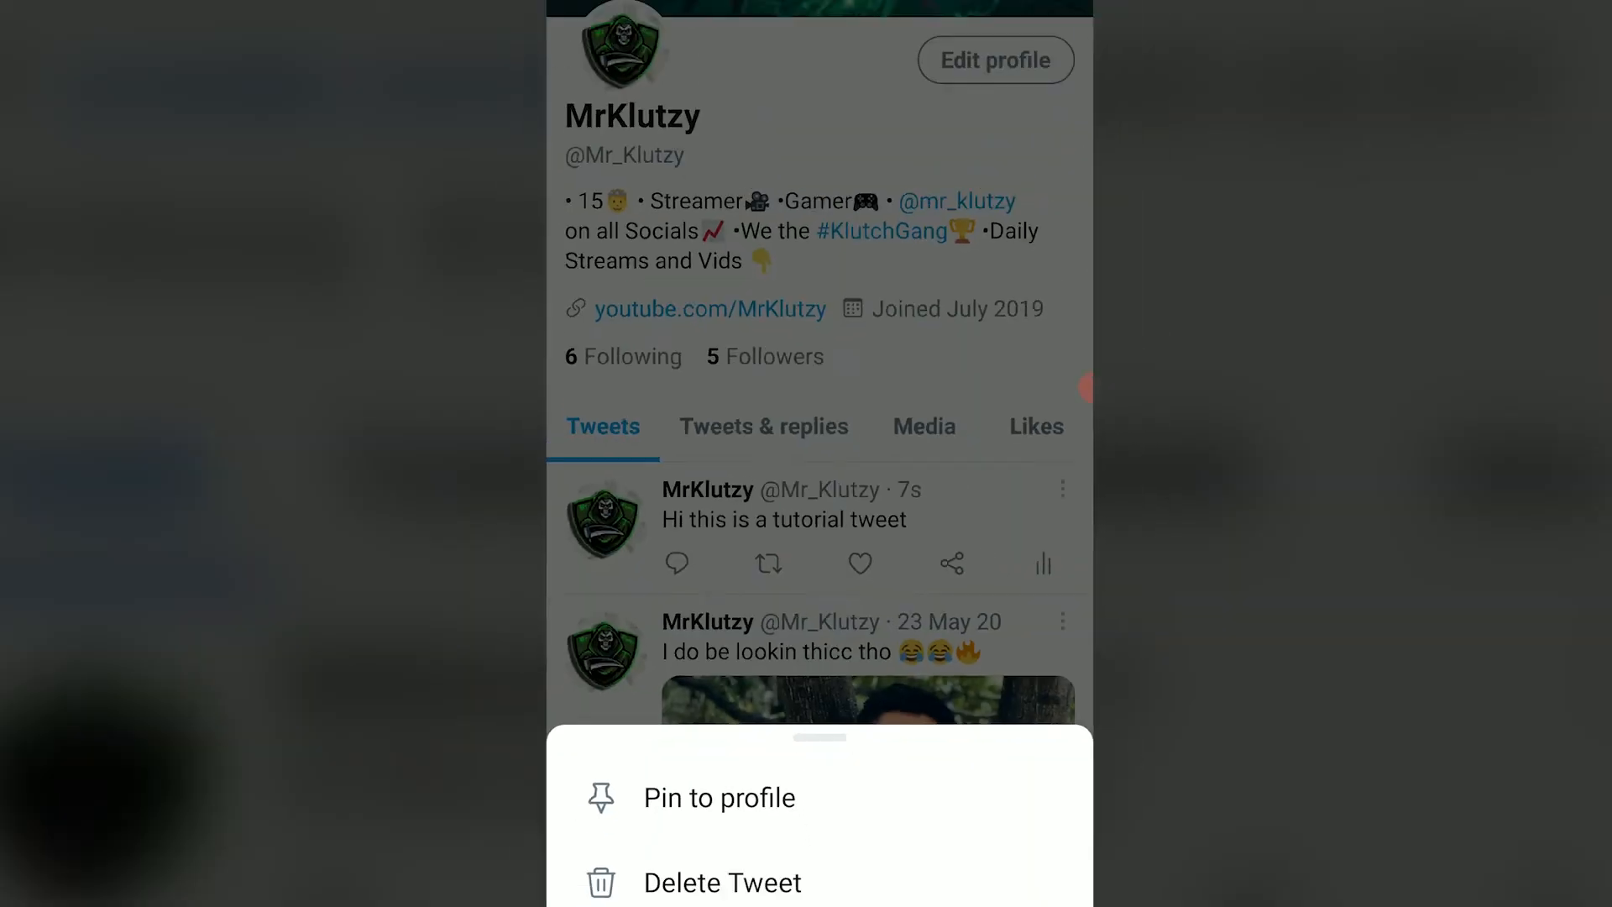
Delete the 'Hi this is a tutorial tweet' post and confirm with YES
click(724, 880)
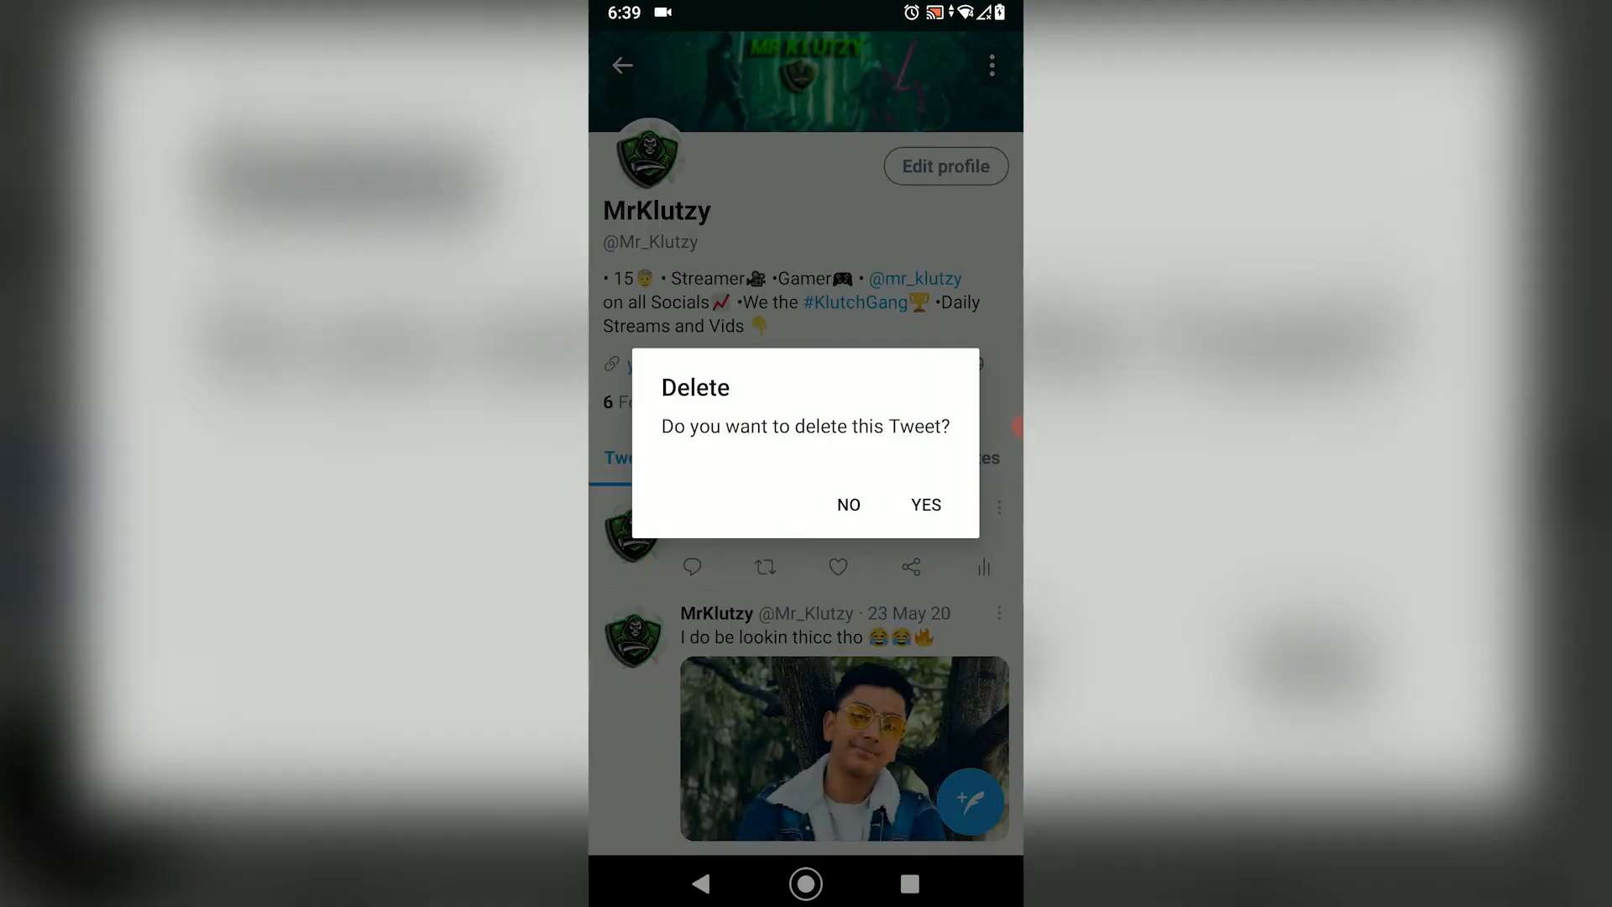
click(925, 504)
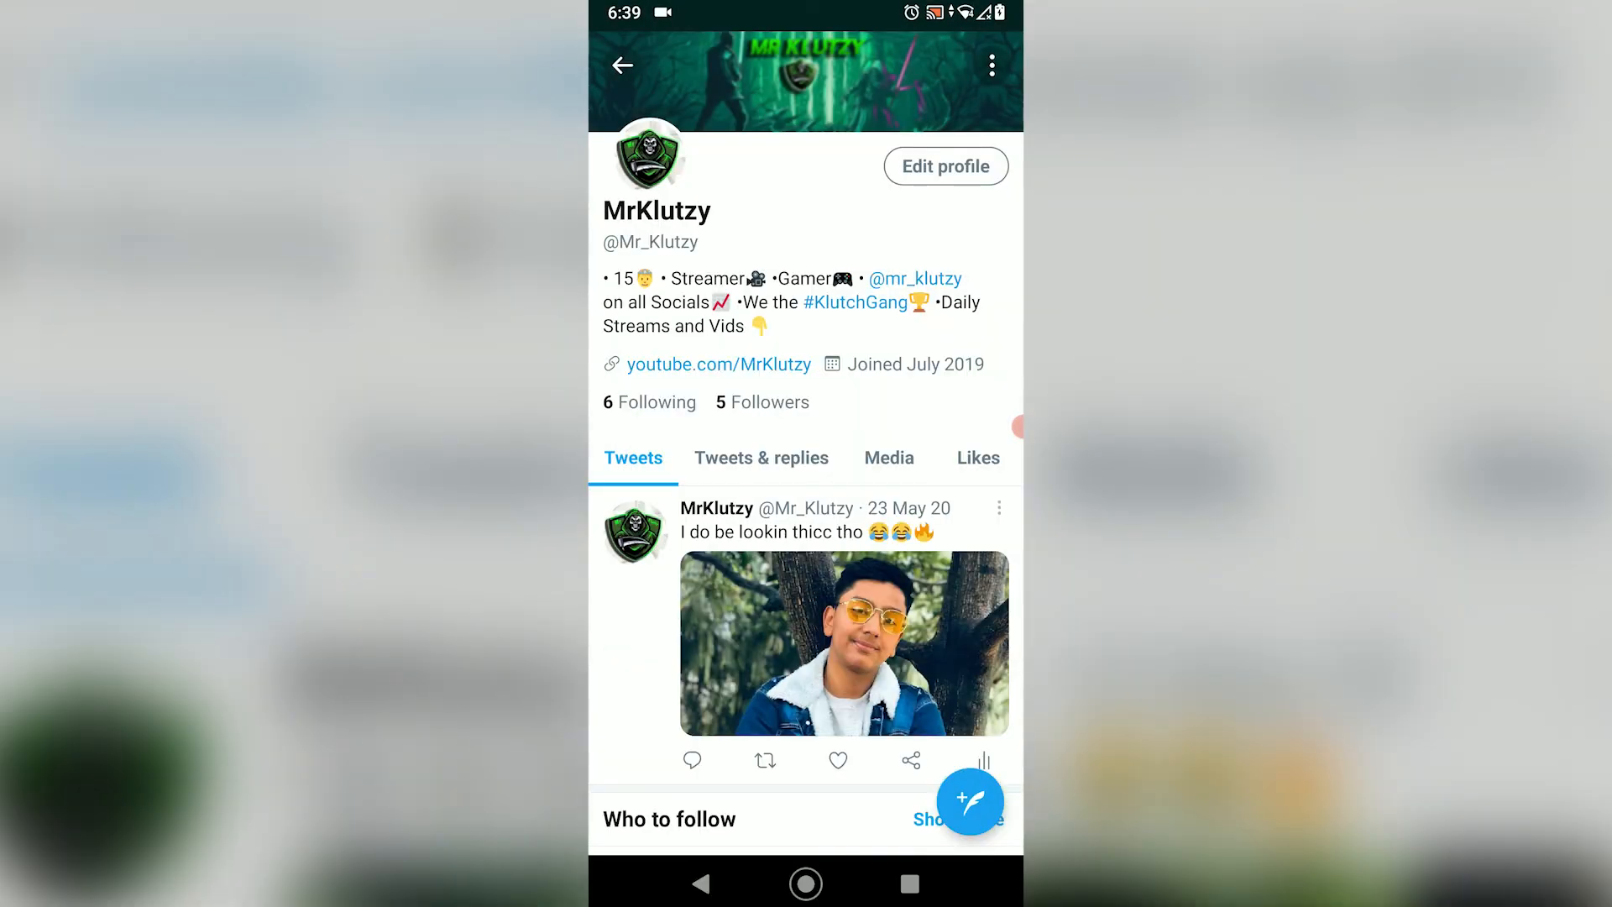